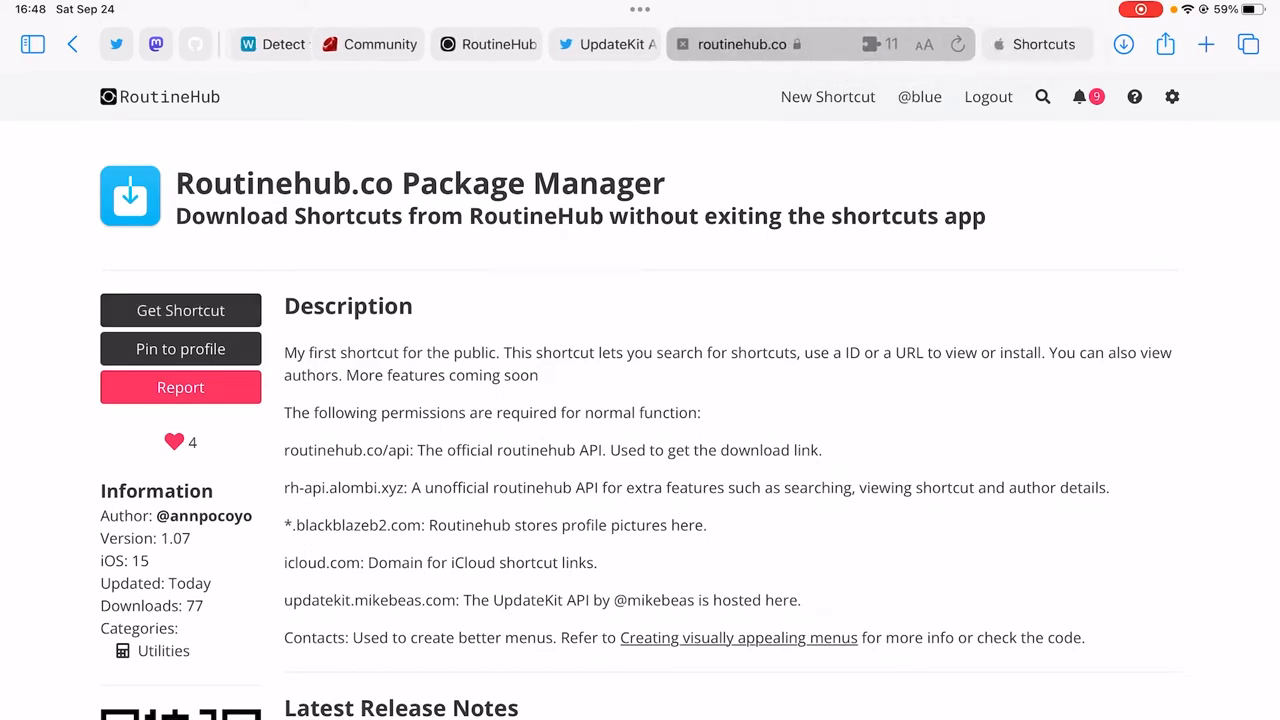
# - Get the Routinehub.co Package Manager shortcut so its preview opens in Shortcuts
pyautogui.click(180, 310)
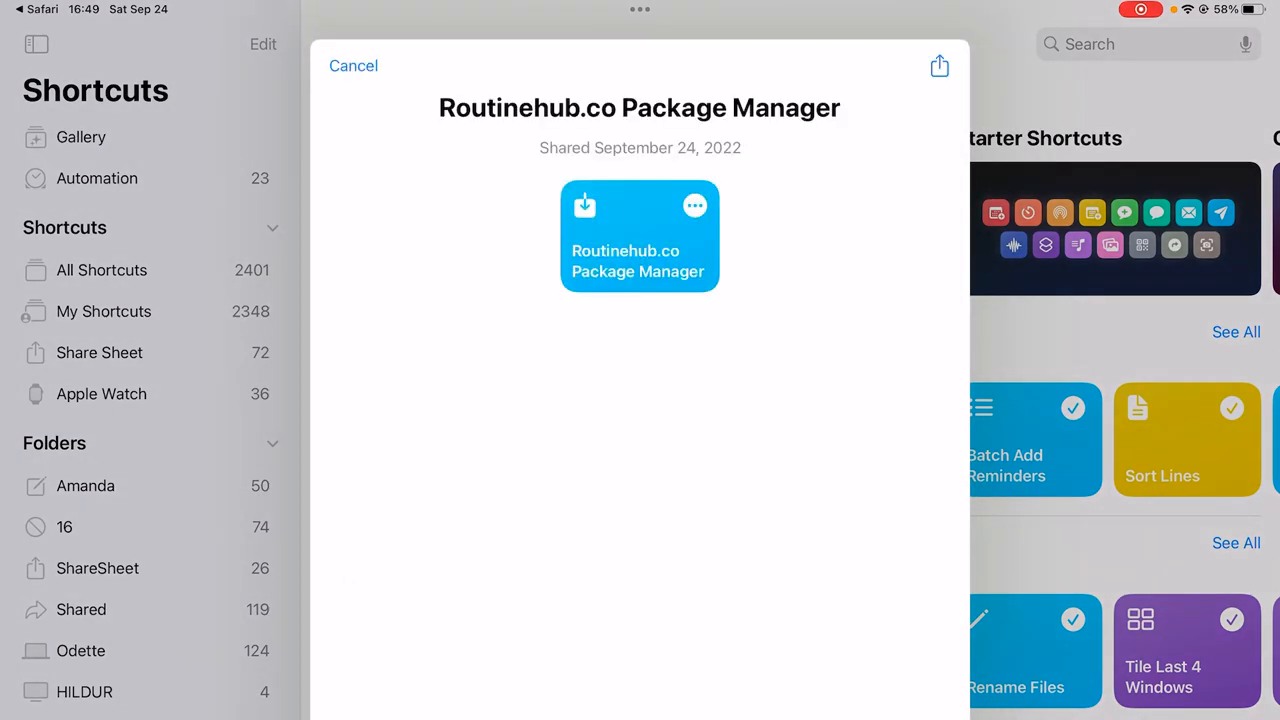
# - Bring up the share sheet for the Package Manager shortcut's iCloud link
pyautogui.click(940, 64)
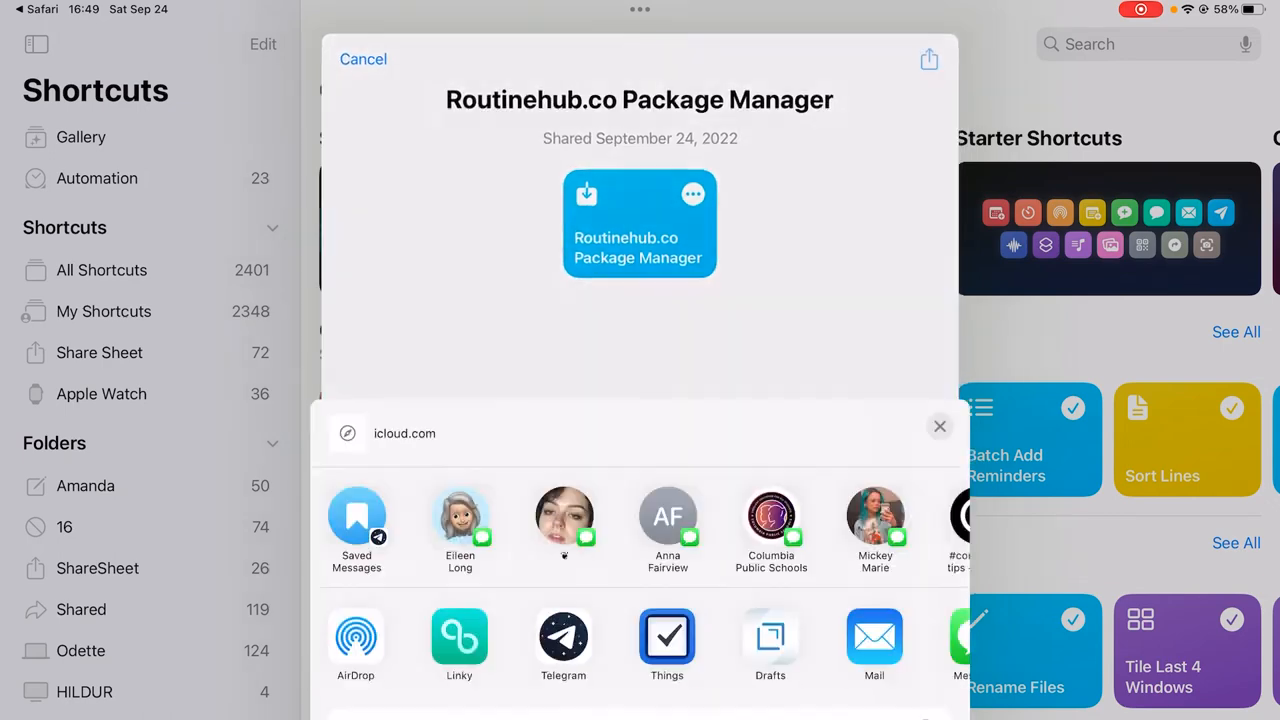